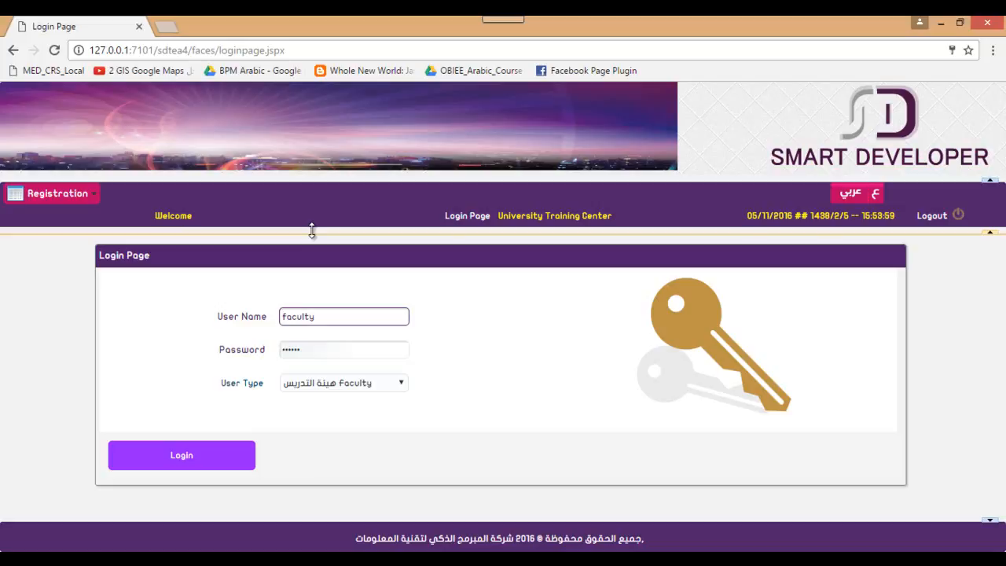
Log in as the faculty user and expand the Registration menu
{"action": "left_click", "coordinate": [182, 456]}
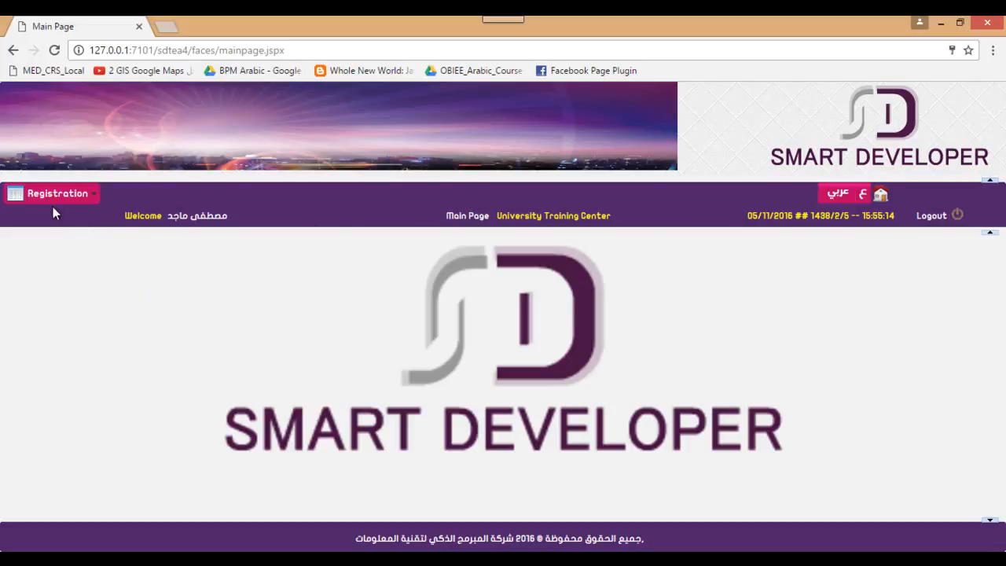
{"action": "left_click", "coordinate": [54, 193]}
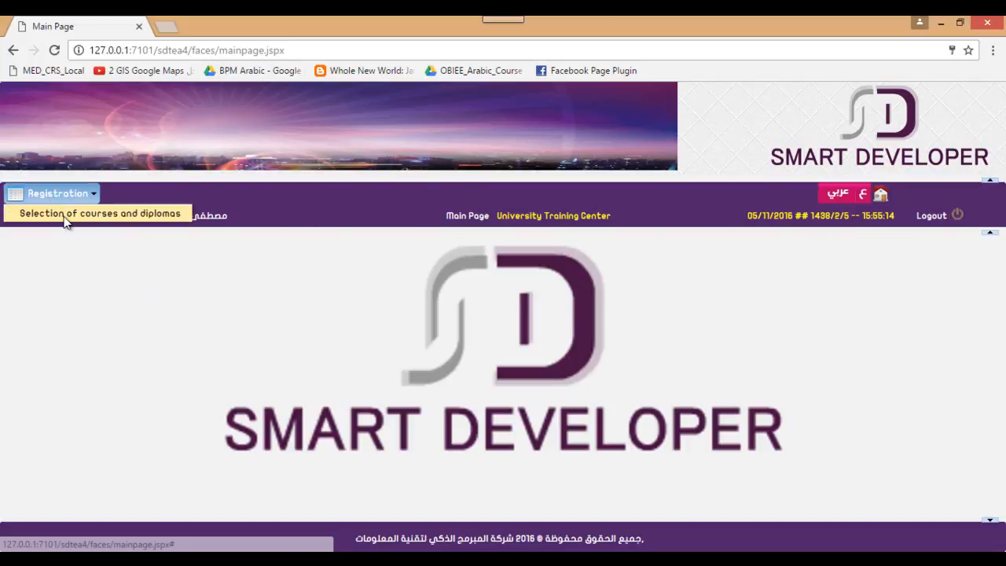
Show the Selection of courses and diplomas page and review the English Language program details and Grammar course
{"action": "left_click", "coordinate": [99, 214]}
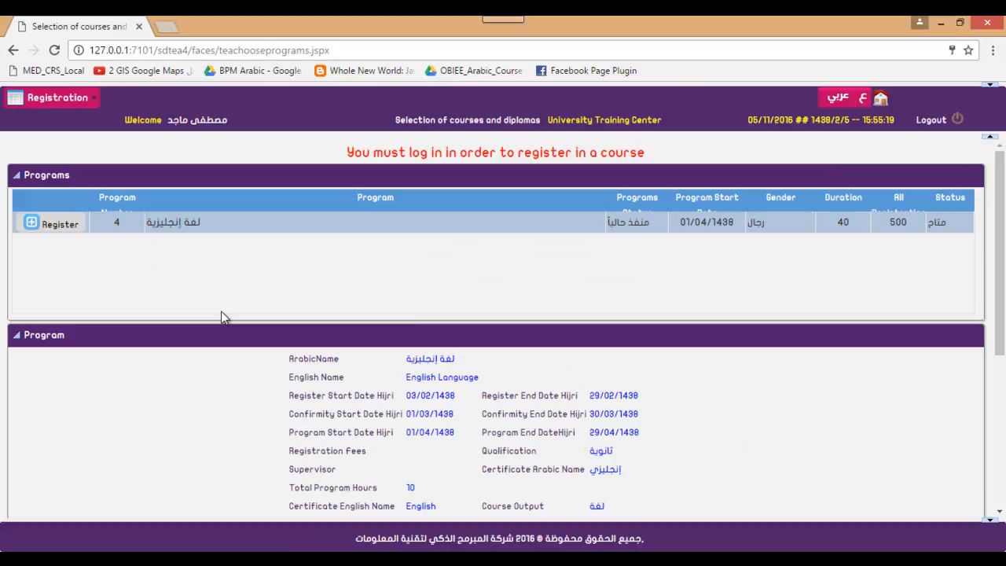
{"action": "mouse_move", "coordinate": [318, 231]}
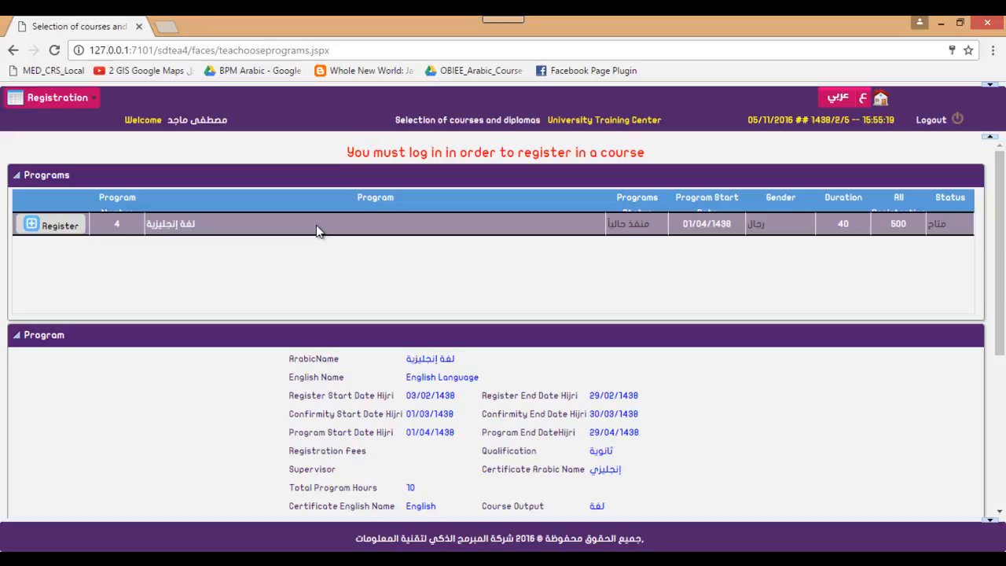
{"action": "scroll", "scroll_direction": "down", "scroll_amount": 3}
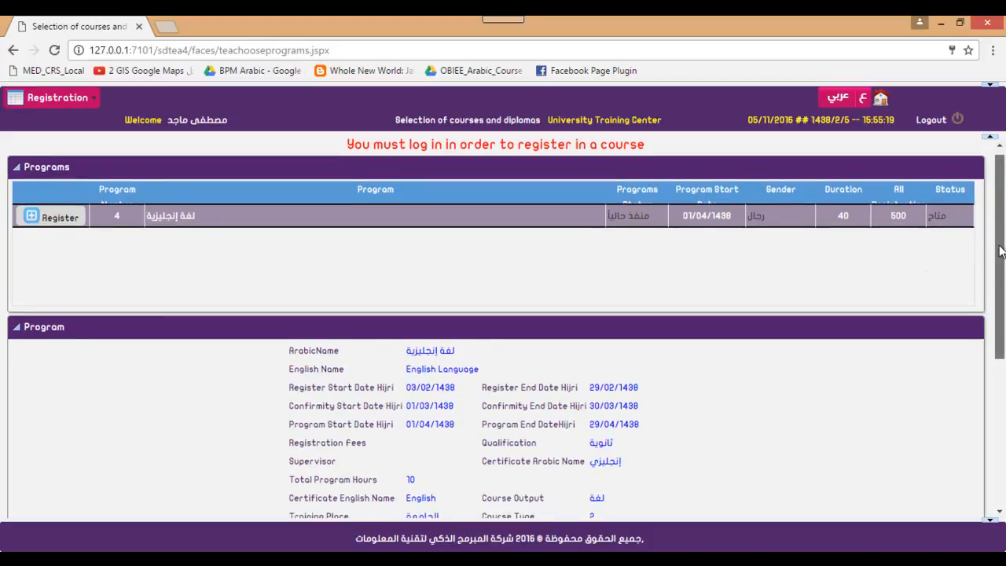
{"action": "scroll", "scroll_direction": "down", "scroll_amount": 3}
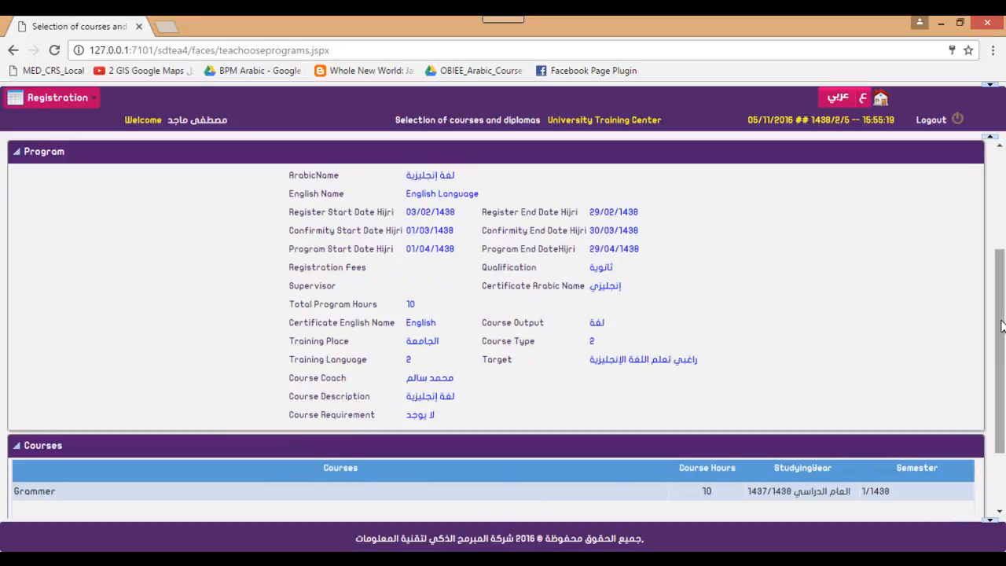
{"action": "scroll", "scroll_direction": "down", "scroll_amount": 3}
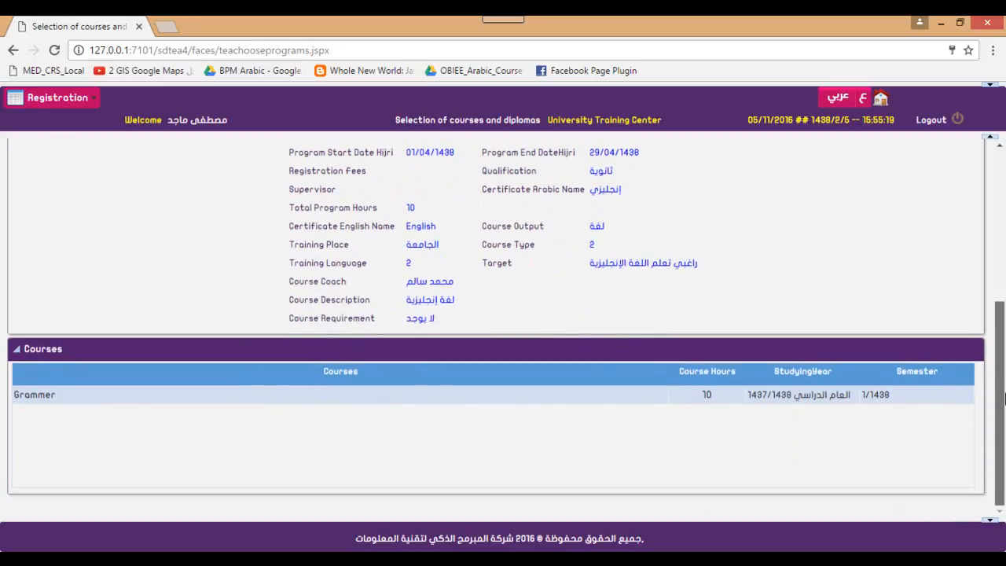
{"action": "scroll", "scroll_direction": "up", "scroll_amount": 3}
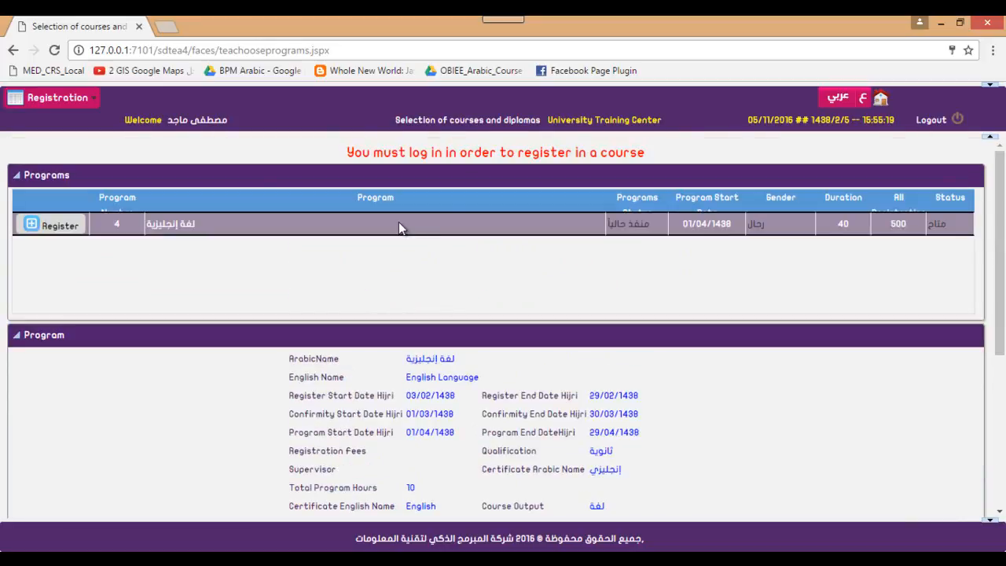
Register for the English Language program, accepting the terms to get the success message
{"action": "left_click", "coordinate": [51, 225]}
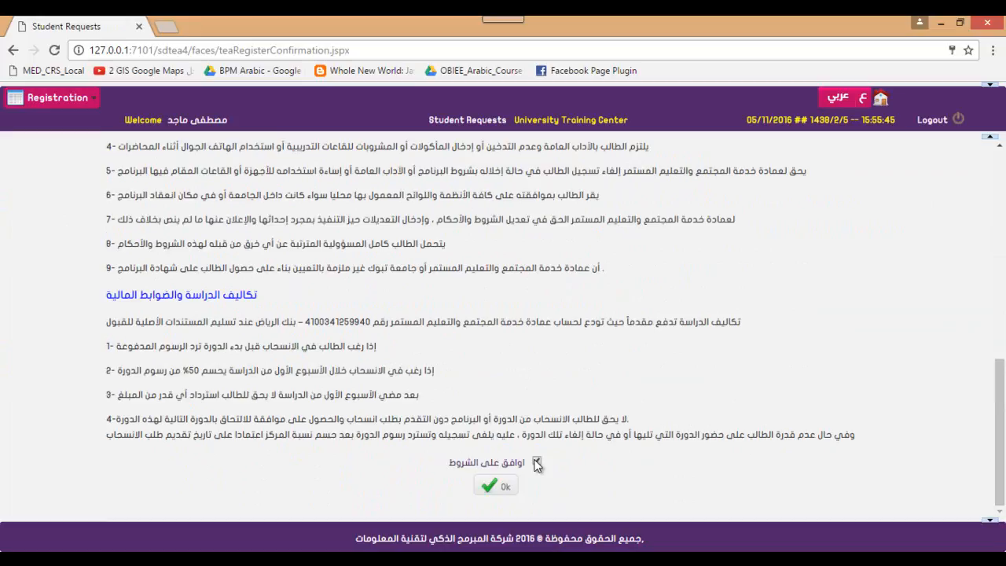
{"action": "left_click", "coordinate": [497, 485]}
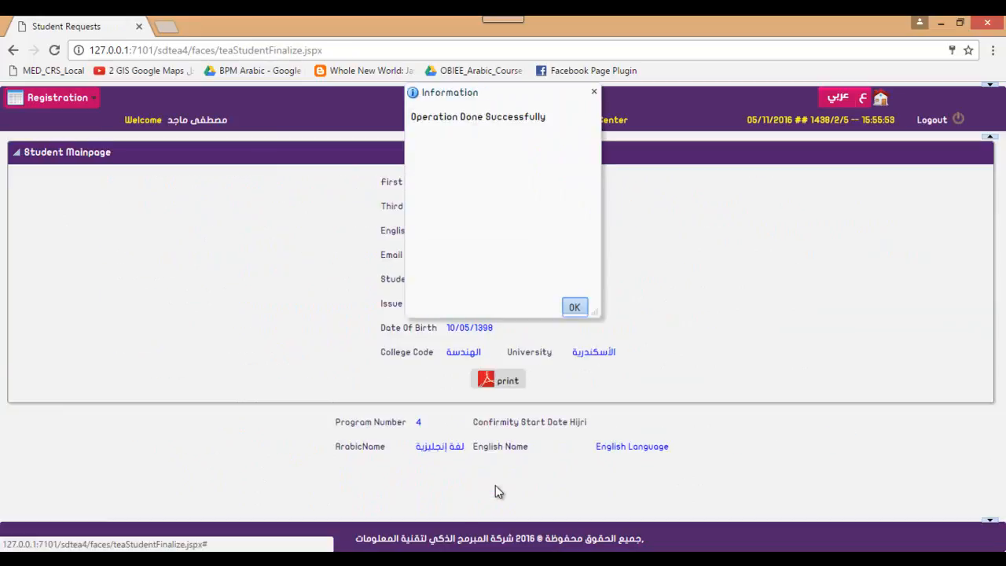
Dismiss the success message, generate the registration report PDF and close its tab
{"action": "left_click", "coordinate": [575, 306]}
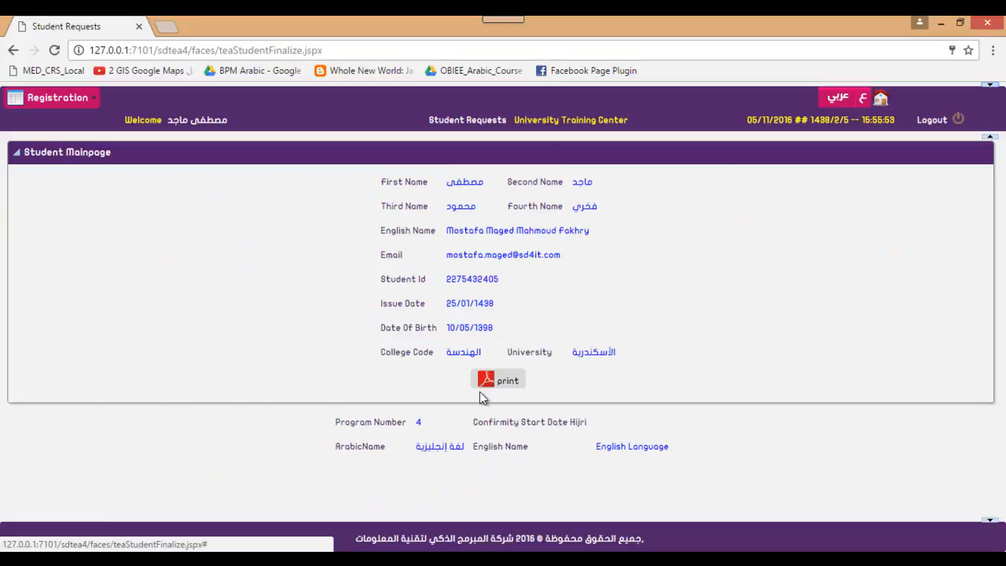
{"action": "left_click", "coordinate": [498, 379]}
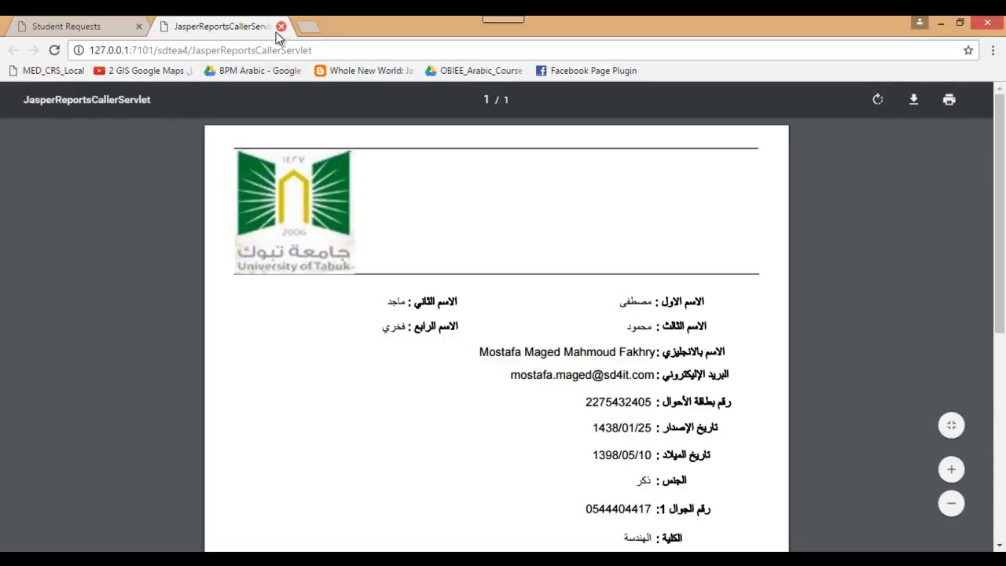
{"action": "left_click", "coordinate": [280, 25]}
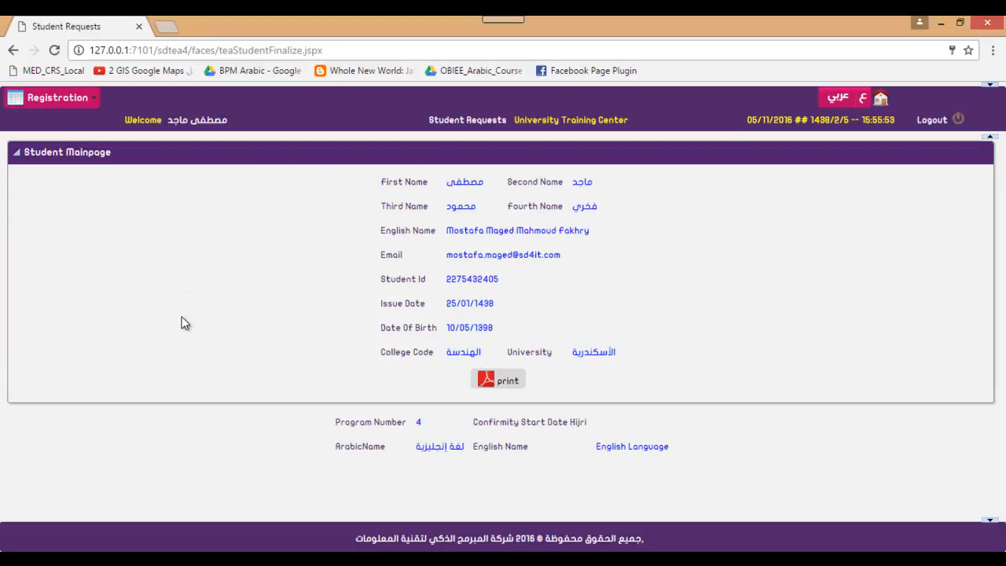